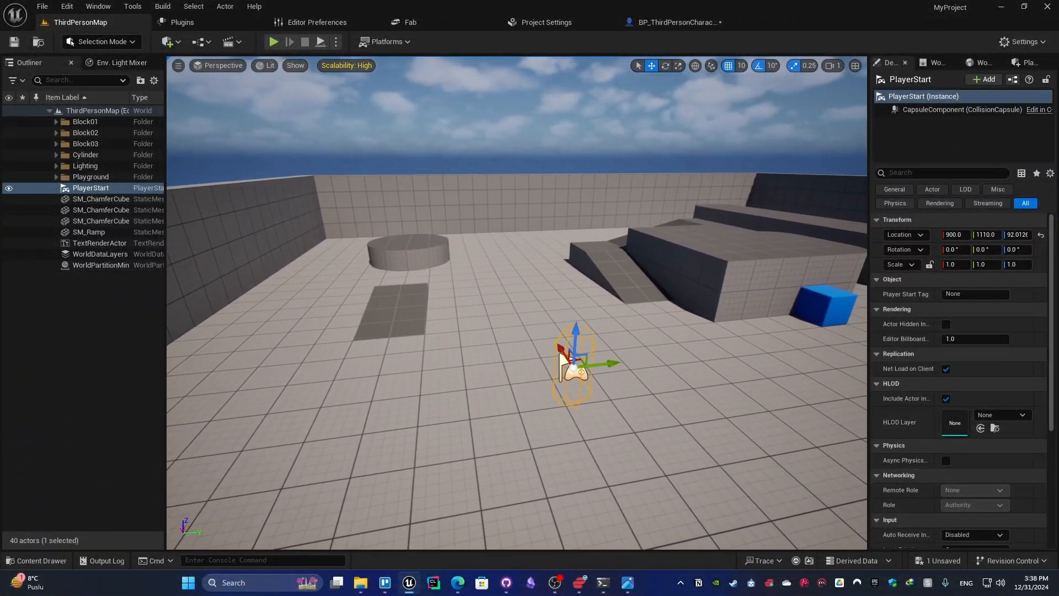
Step: Create a Widget Blueprint named WBP_HUD from the Content folder's User Interface menu
left_click(39, 560)
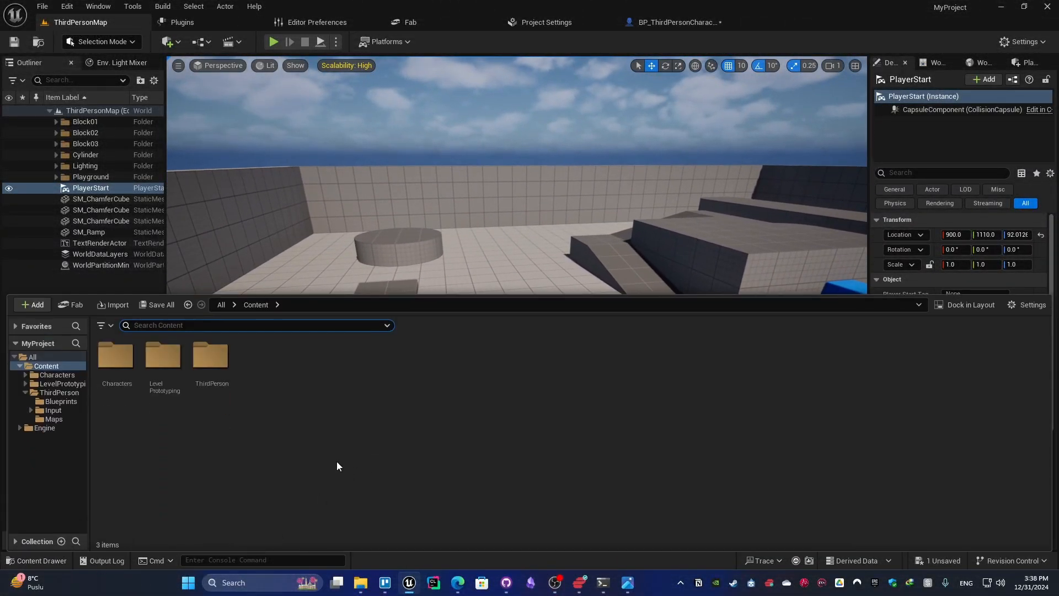
right_click(338, 466)
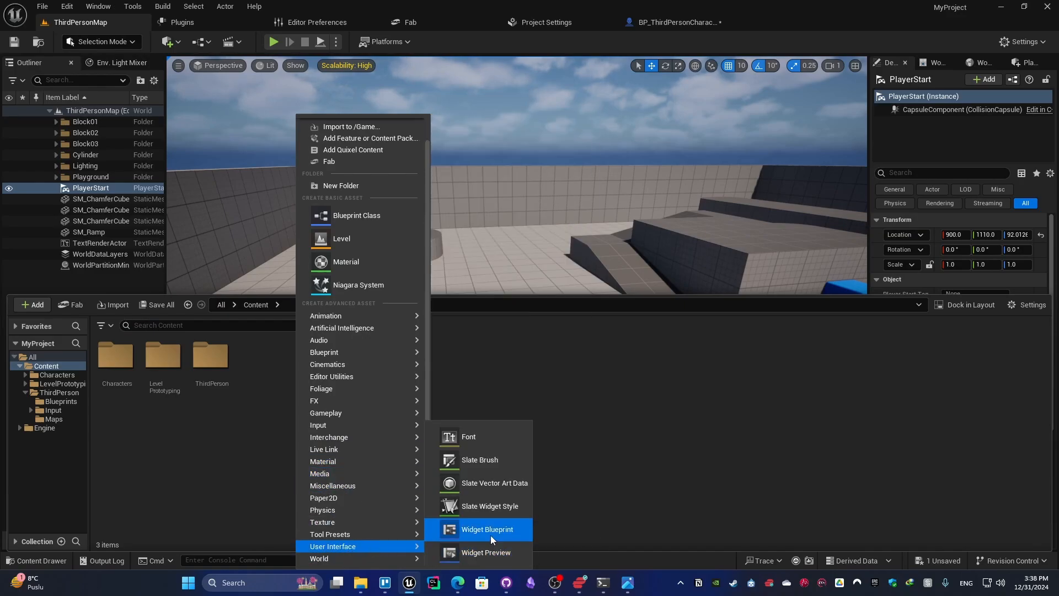
left_click(487, 529)
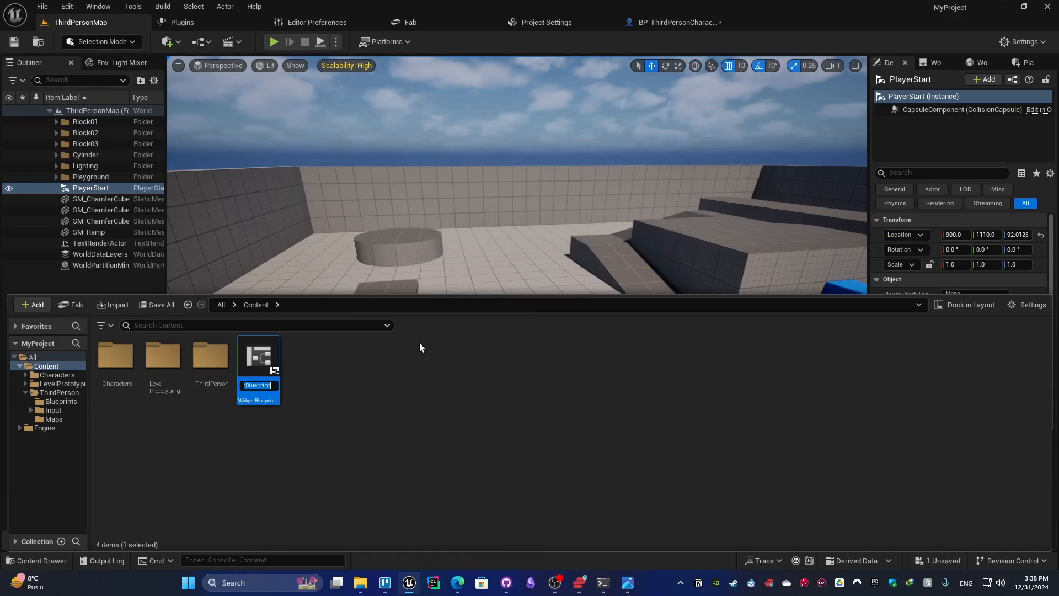
type("WBP_HUD")
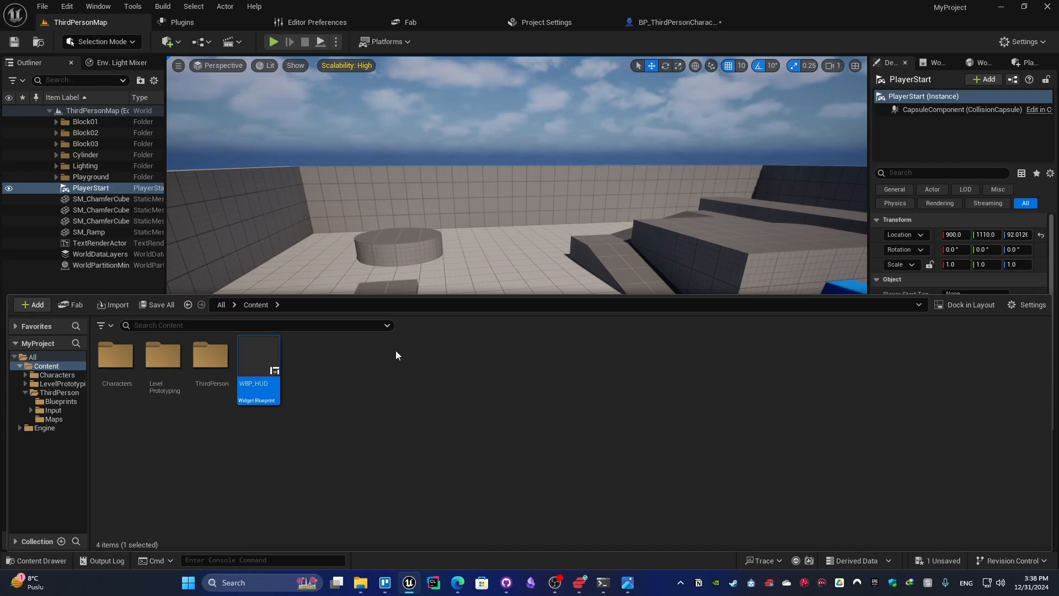
Step: Add a Canvas Panel to WBP_HUD with a size-36 text block at its top-left
double_click(258, 355)
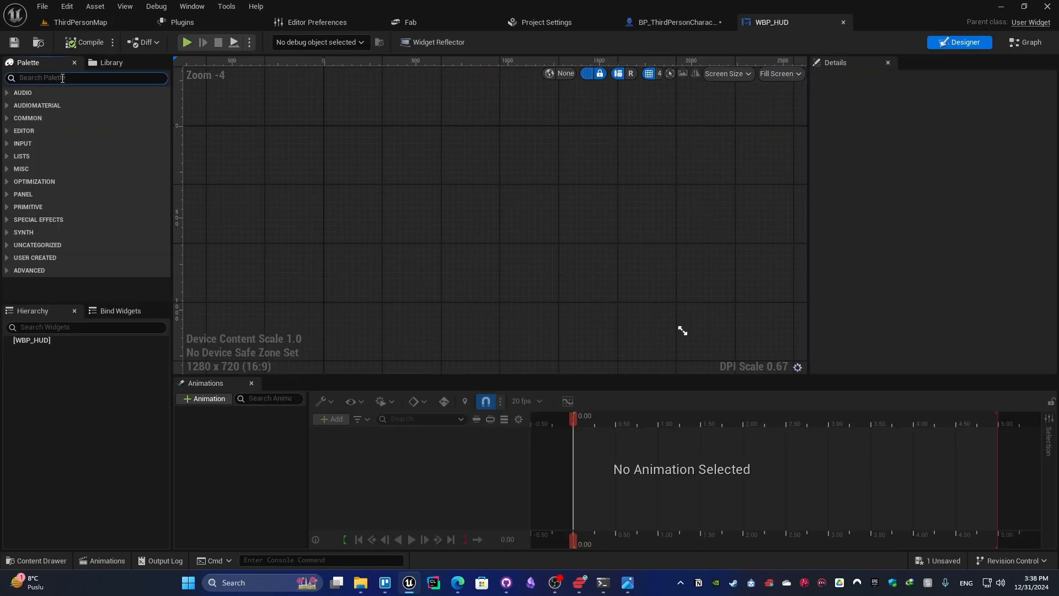
type("canvas")
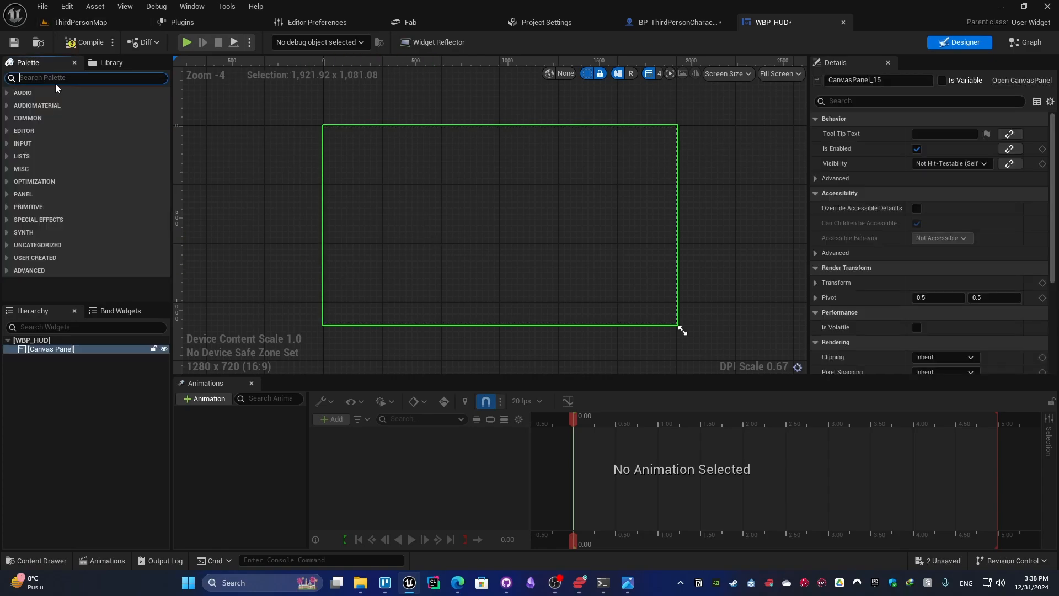
type("Text")
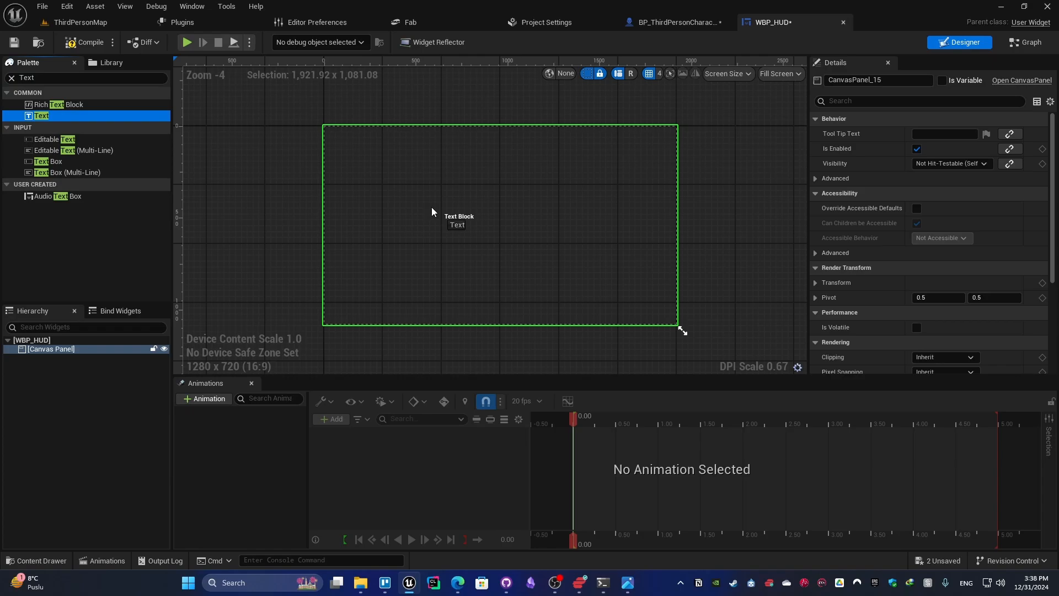
left_click_drag(41, 115, 357, 137)
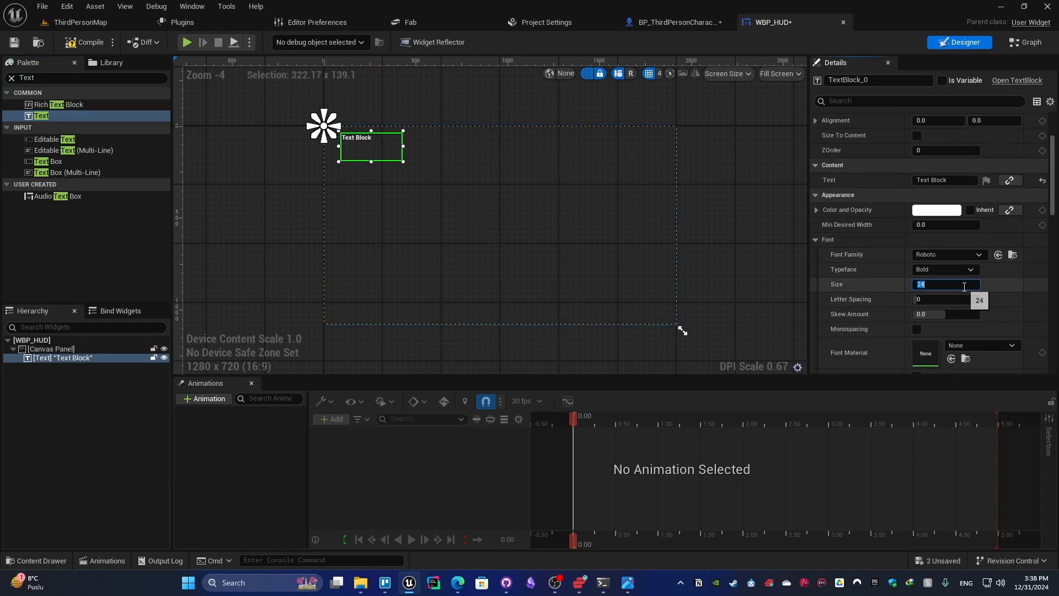
type("36")
left_click(880, 80)
type("Clock")
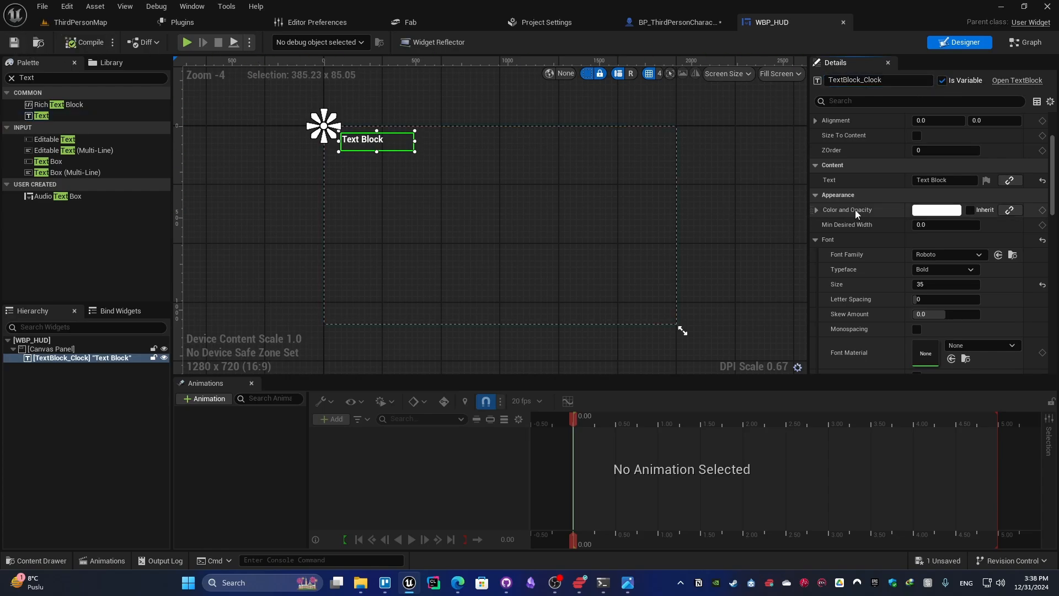
Step: Bind the clock text to a new function feeding a Now node into Break Date Time
left_click(1009, 269)
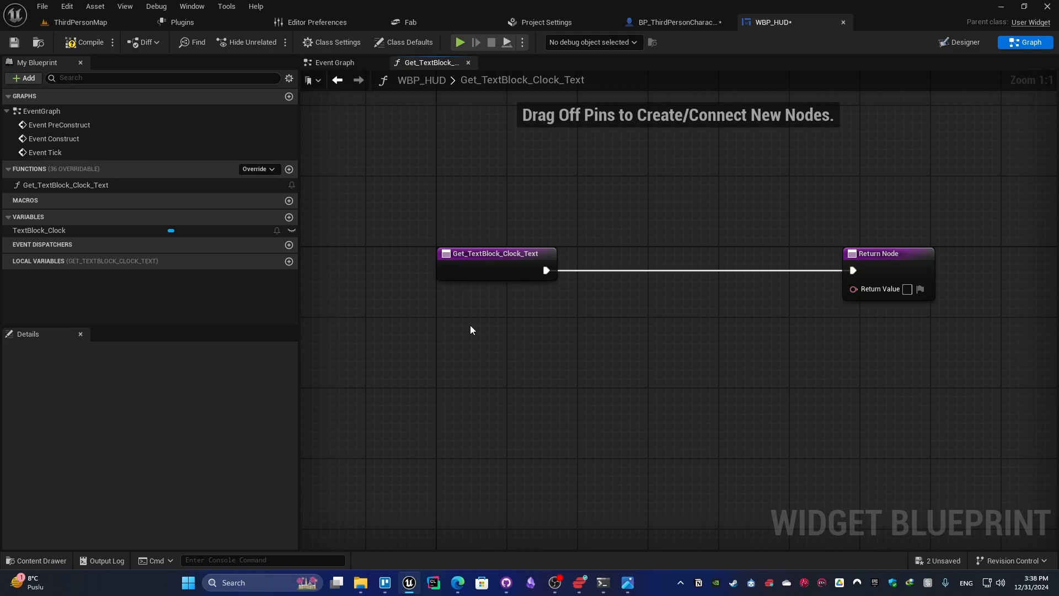
type("now")
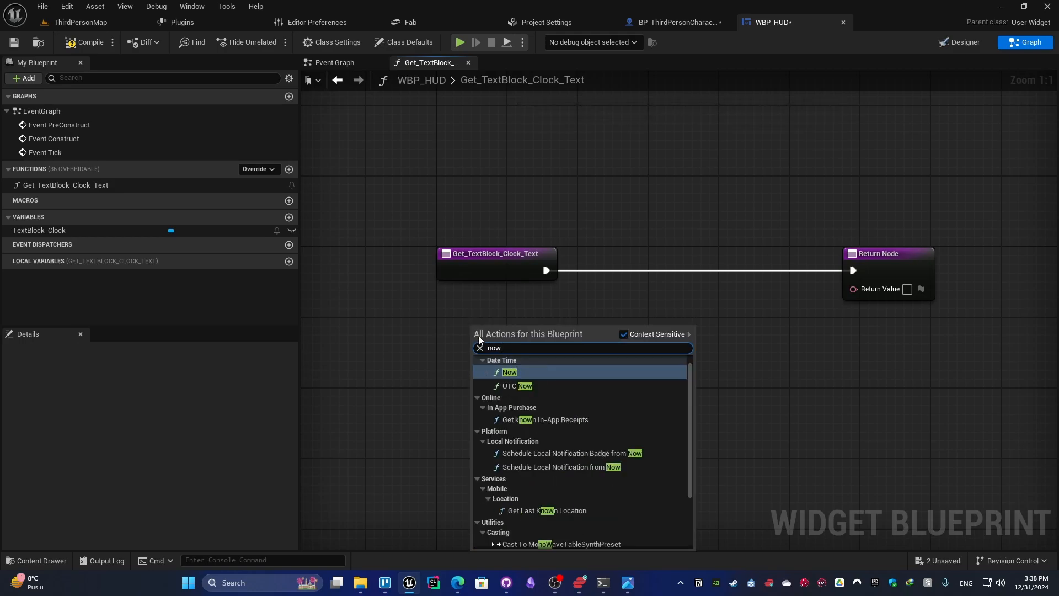
left_click(509, 371)
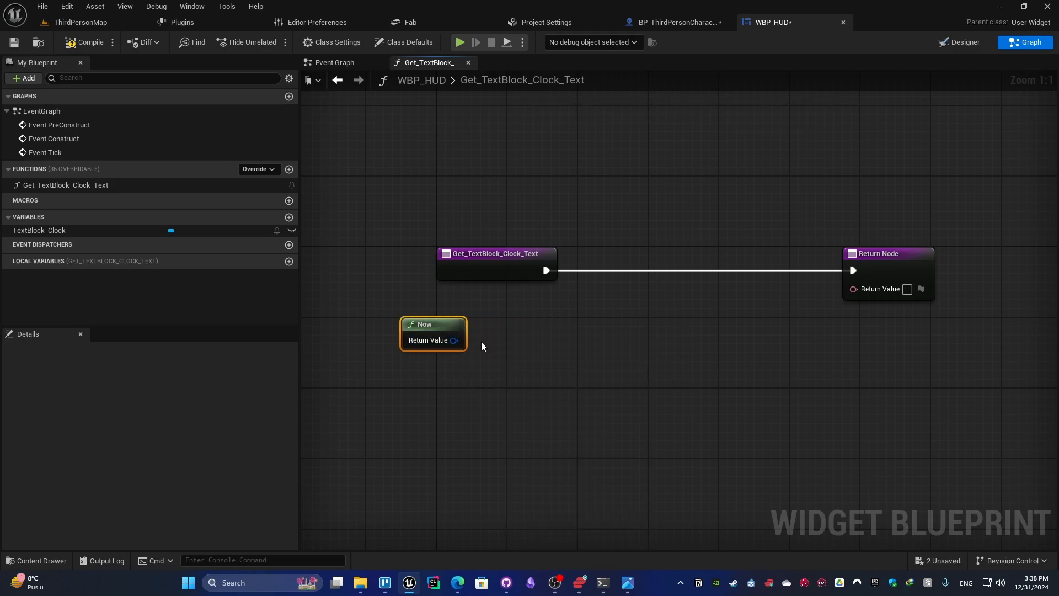
left_click_drag(454, 340, 548, 271)
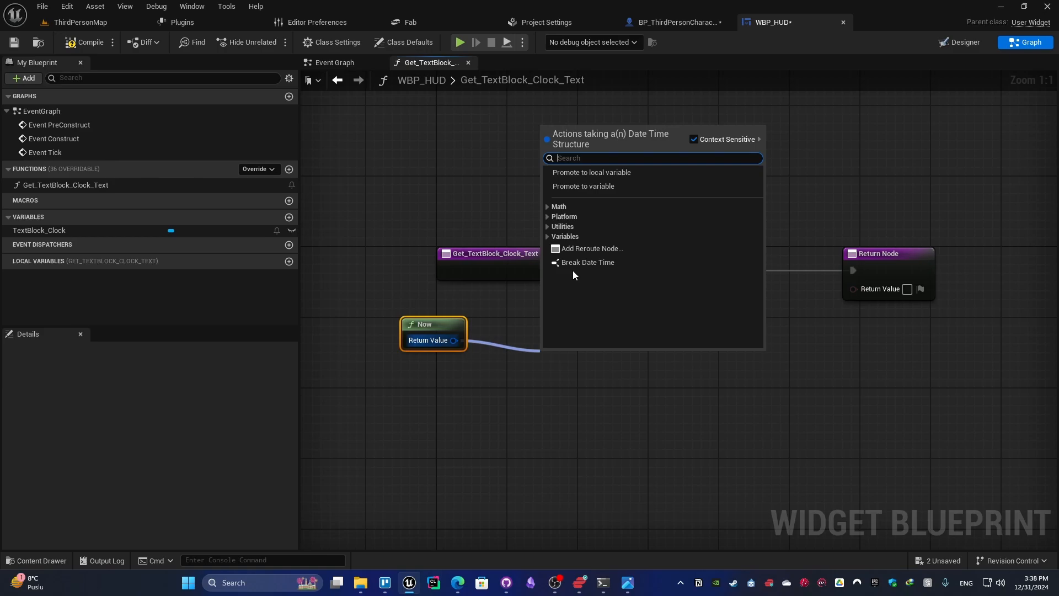
left_click(589, 262)
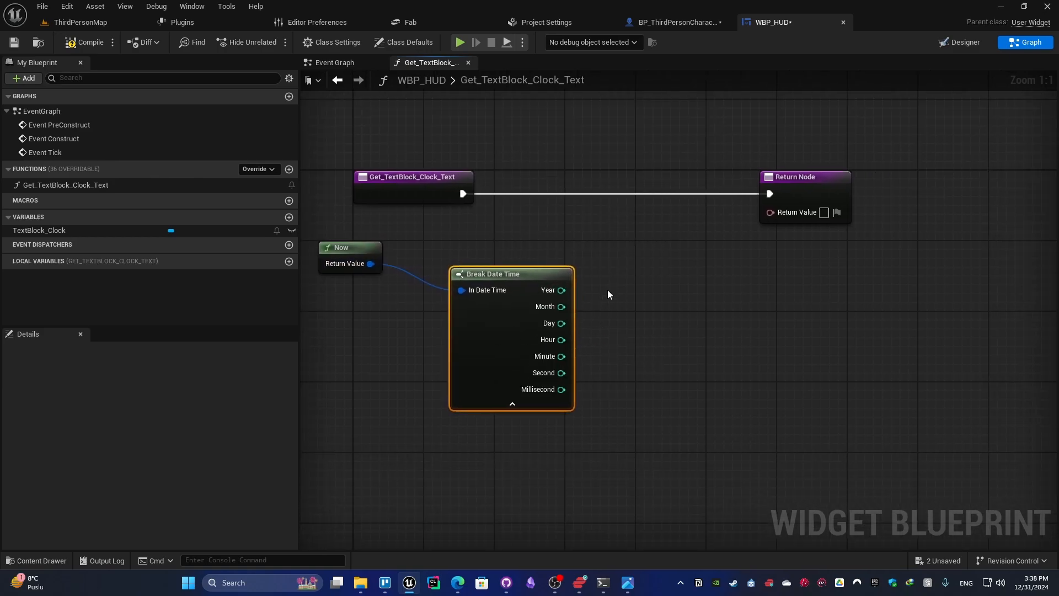
Step: Add a Format Text node "{Hour}:{Min}:{Sec}" wired from the hour, minute and second parts
type("format t")
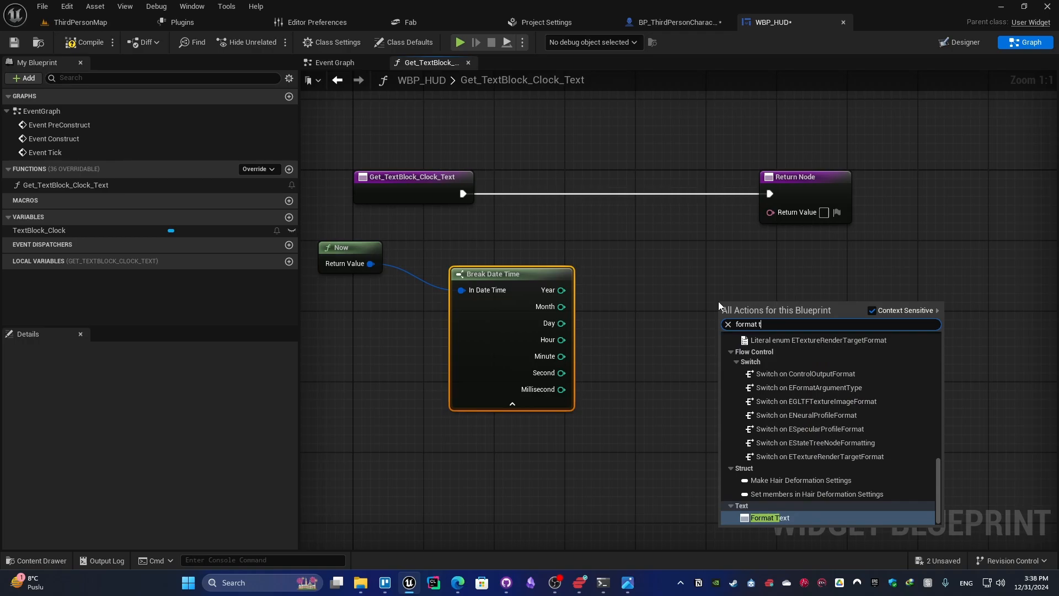
left_click(770, 518)
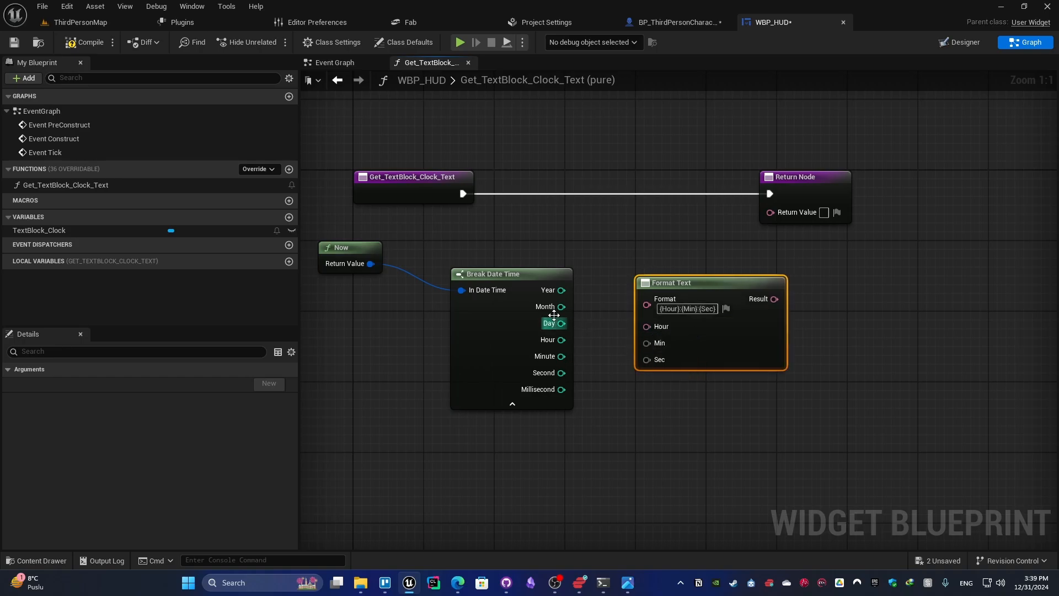
left_click_drag(560, 339, 647, 326)
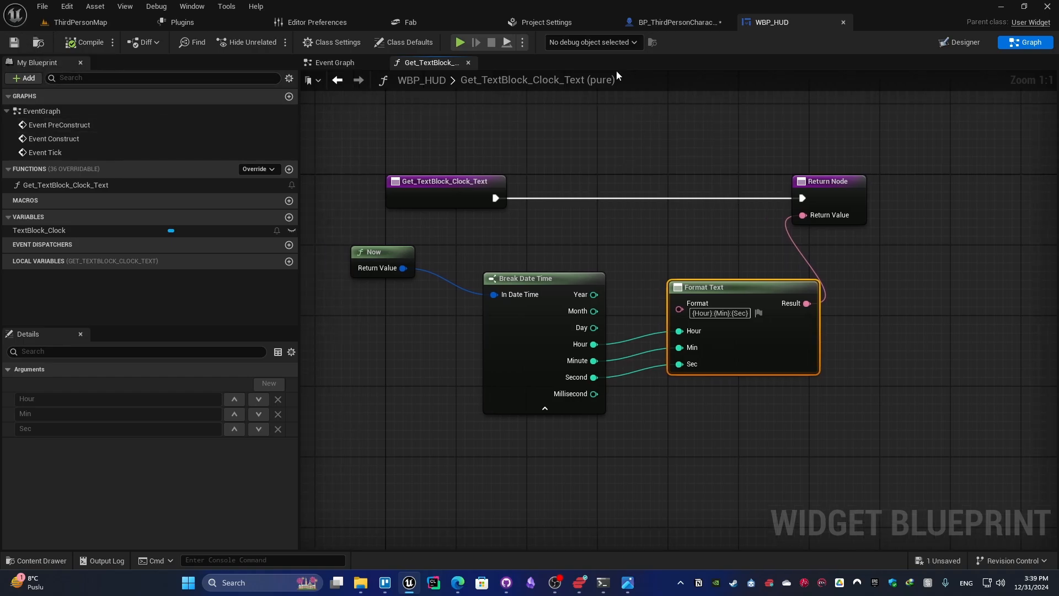
left_click(676, 22)
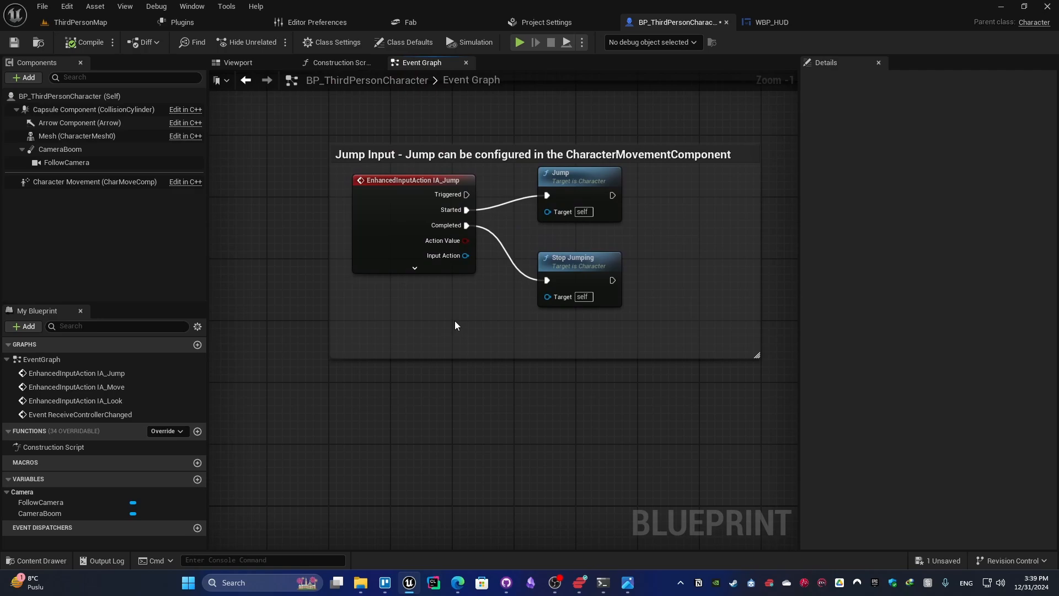
Step: On Event BeginPlay, add a Create Widget node with class WBP_HUD
scroll("down", 3)
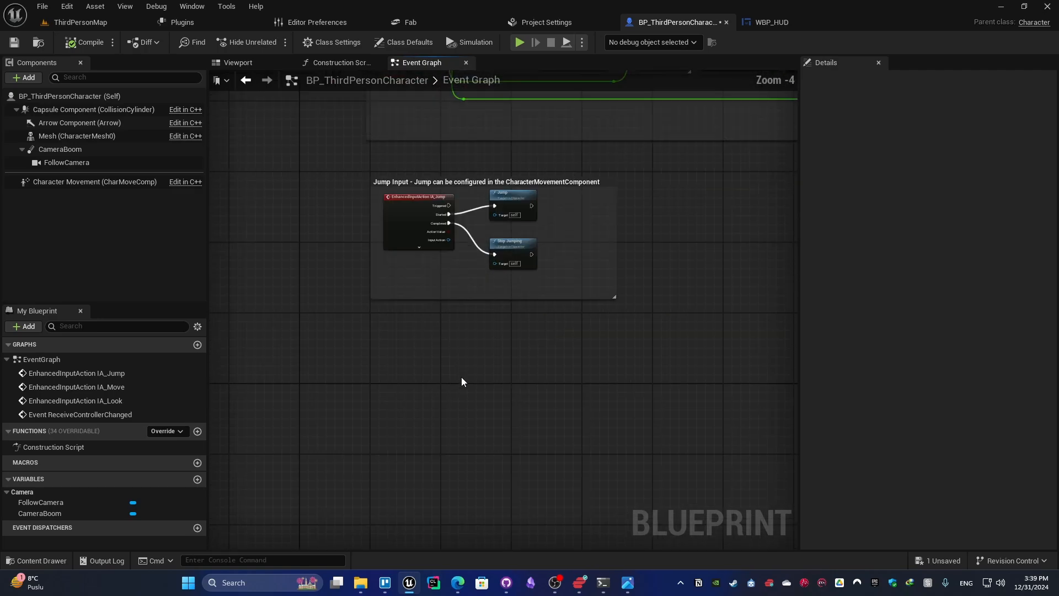
left_click(162, 431)
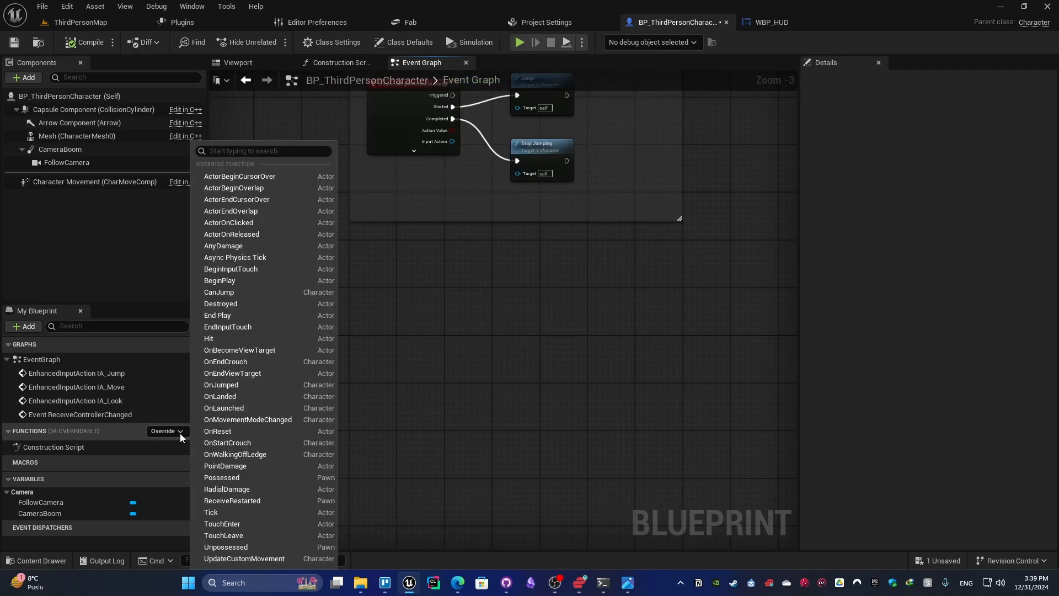
left_click(220, 280)
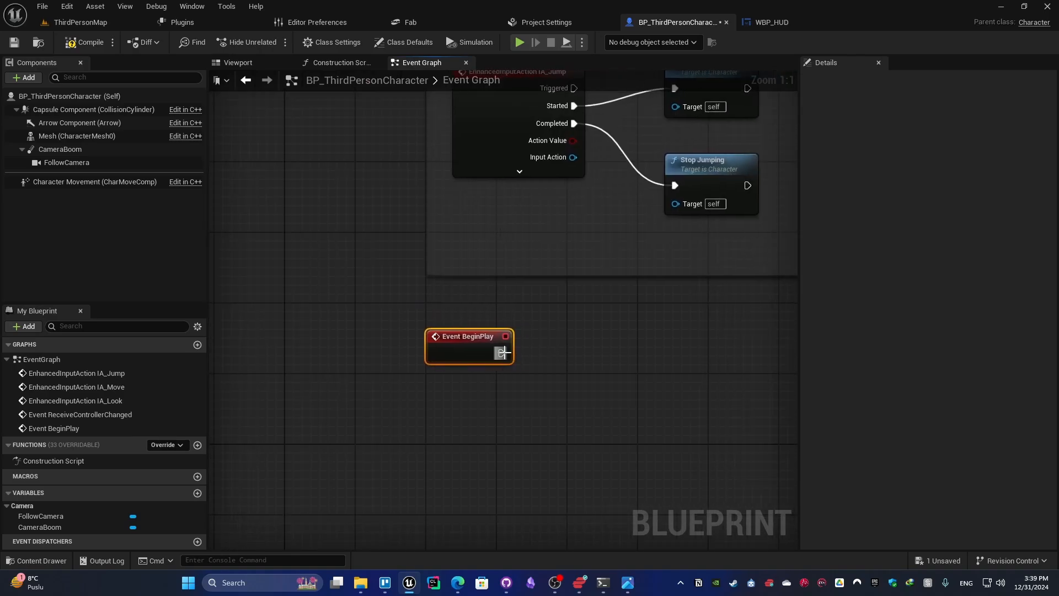
type("create wid")
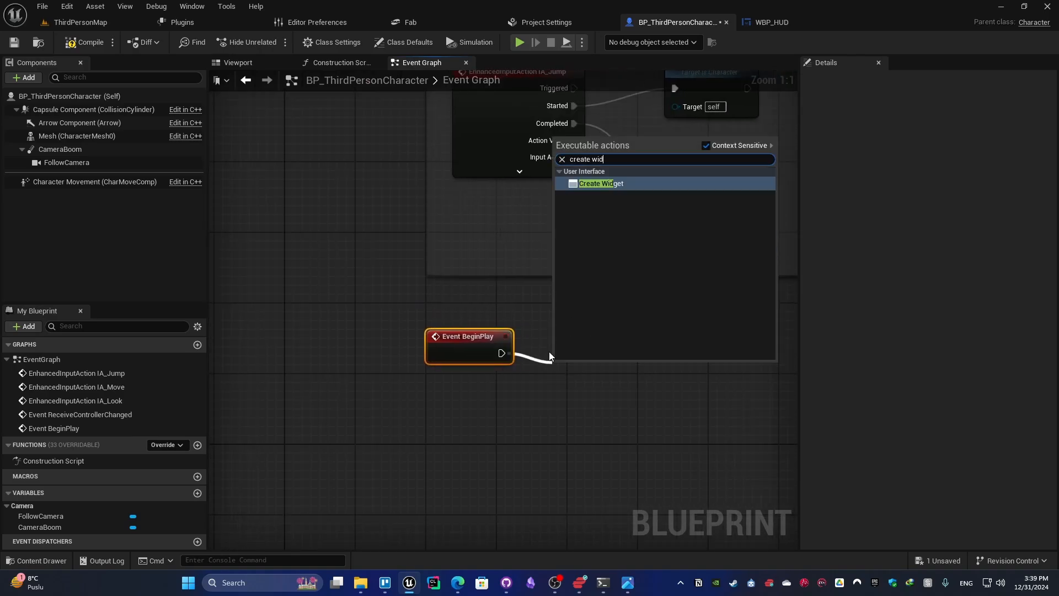
left_click(600, 183)
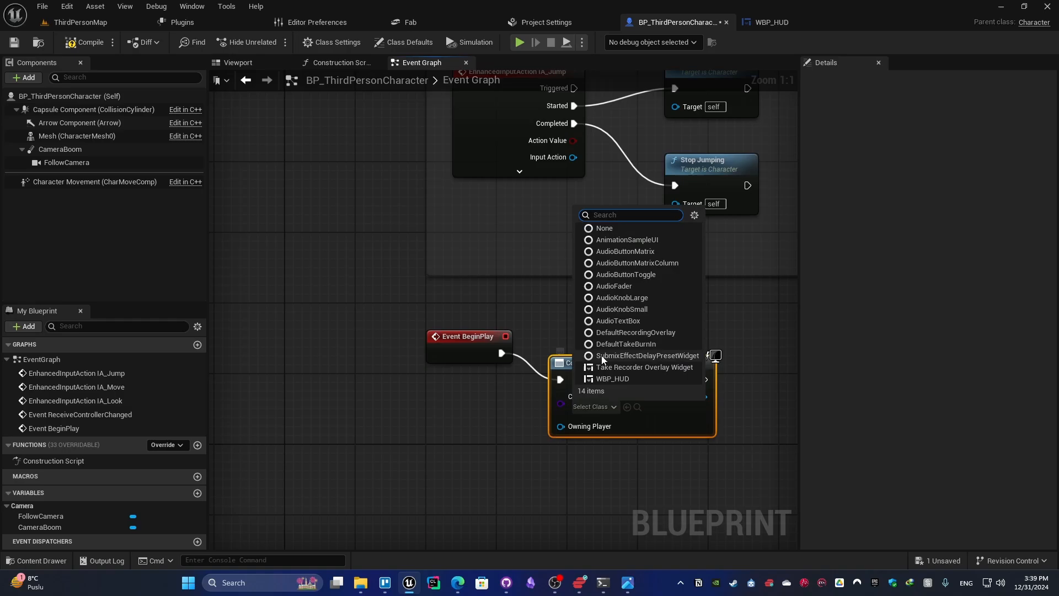
type("wbp_")
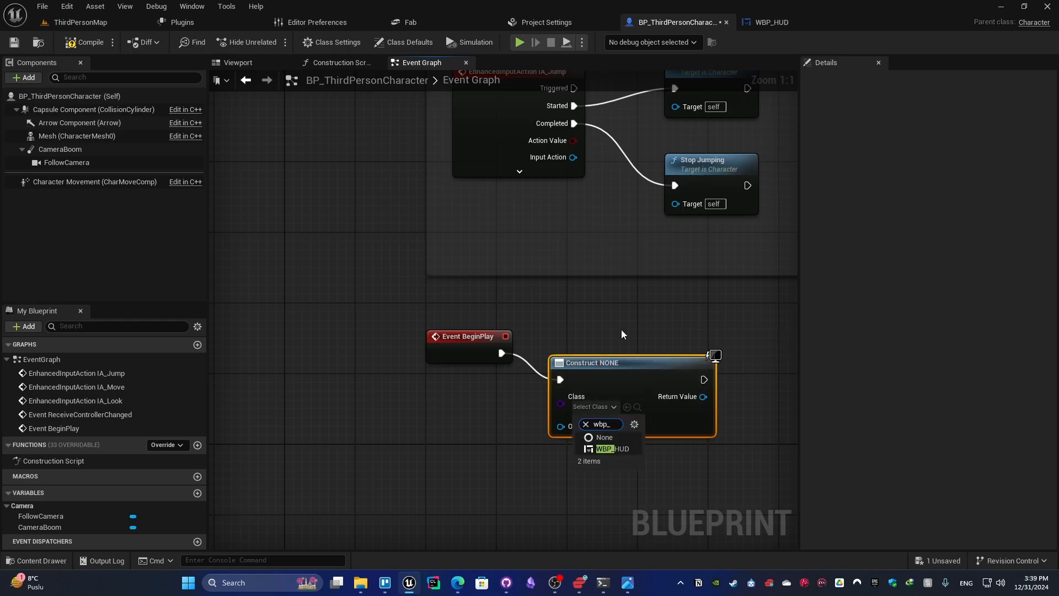
left_click(610, 448)
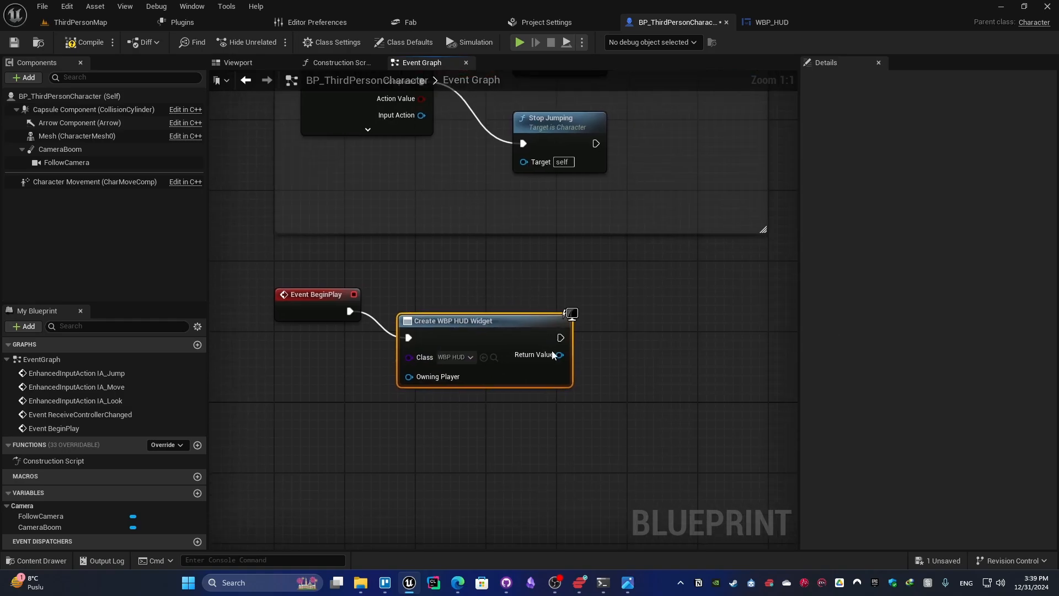
Step: Feed the created WBP_HUD widget into an Add to Viewport node
left_click_drag(559, 355, 633, 359)
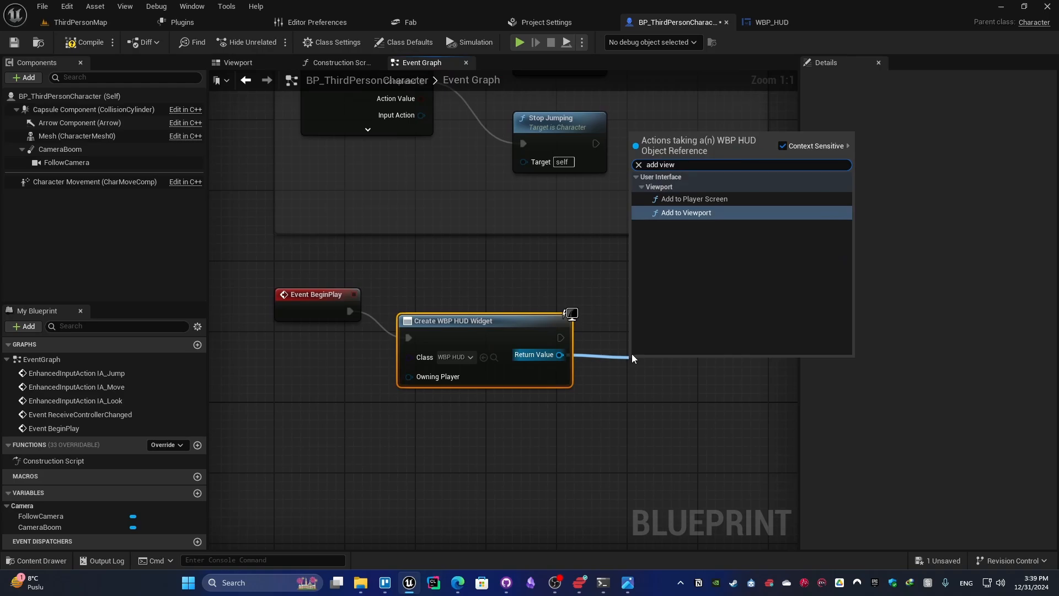
left_click(686, 212)
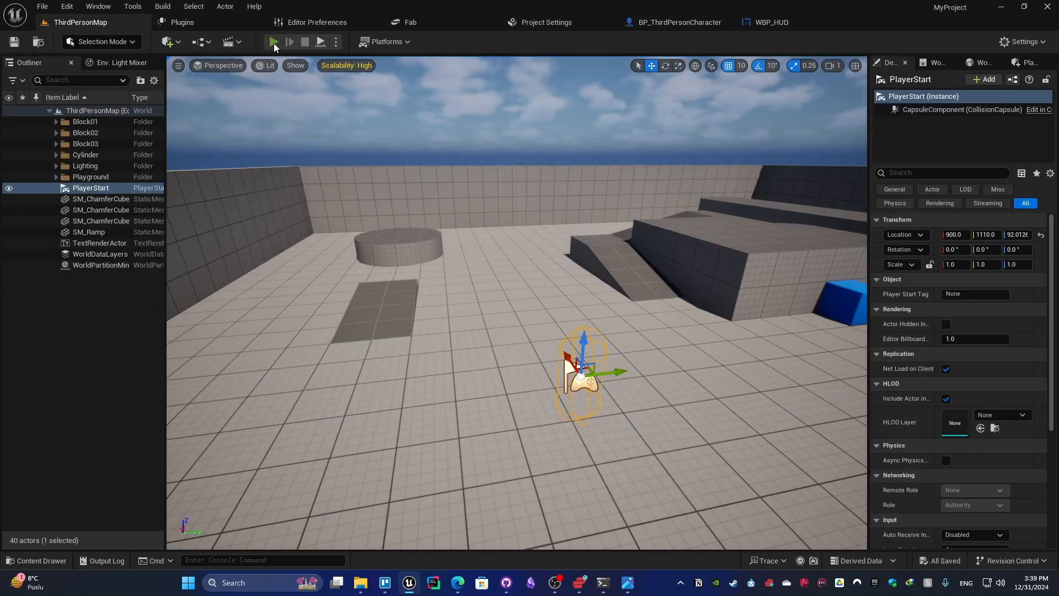
Step: Play ThirdPersonMap in the editor to see the live HUD clock
left_click(274, 42)
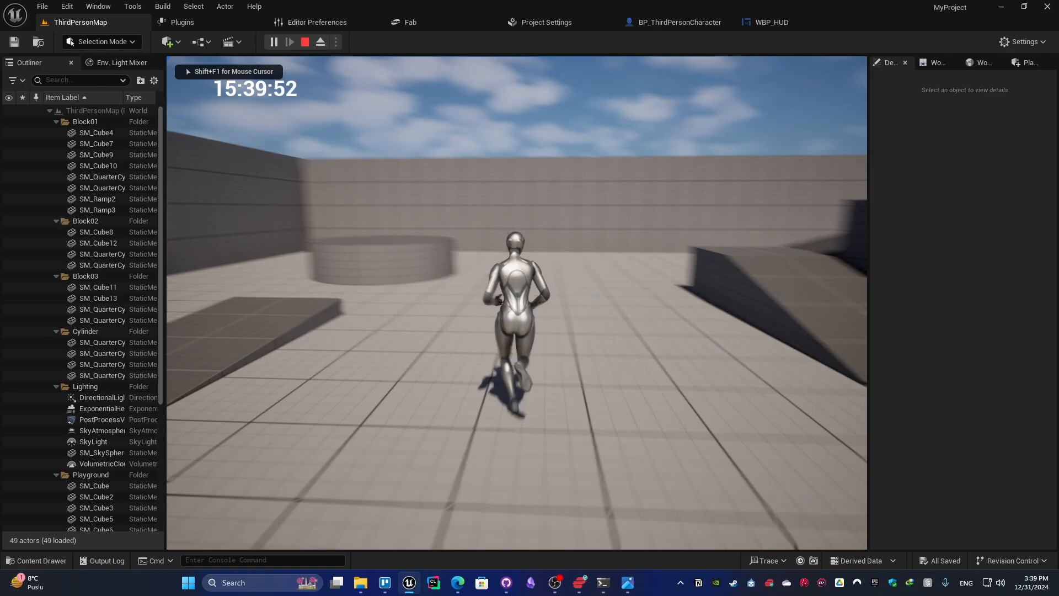